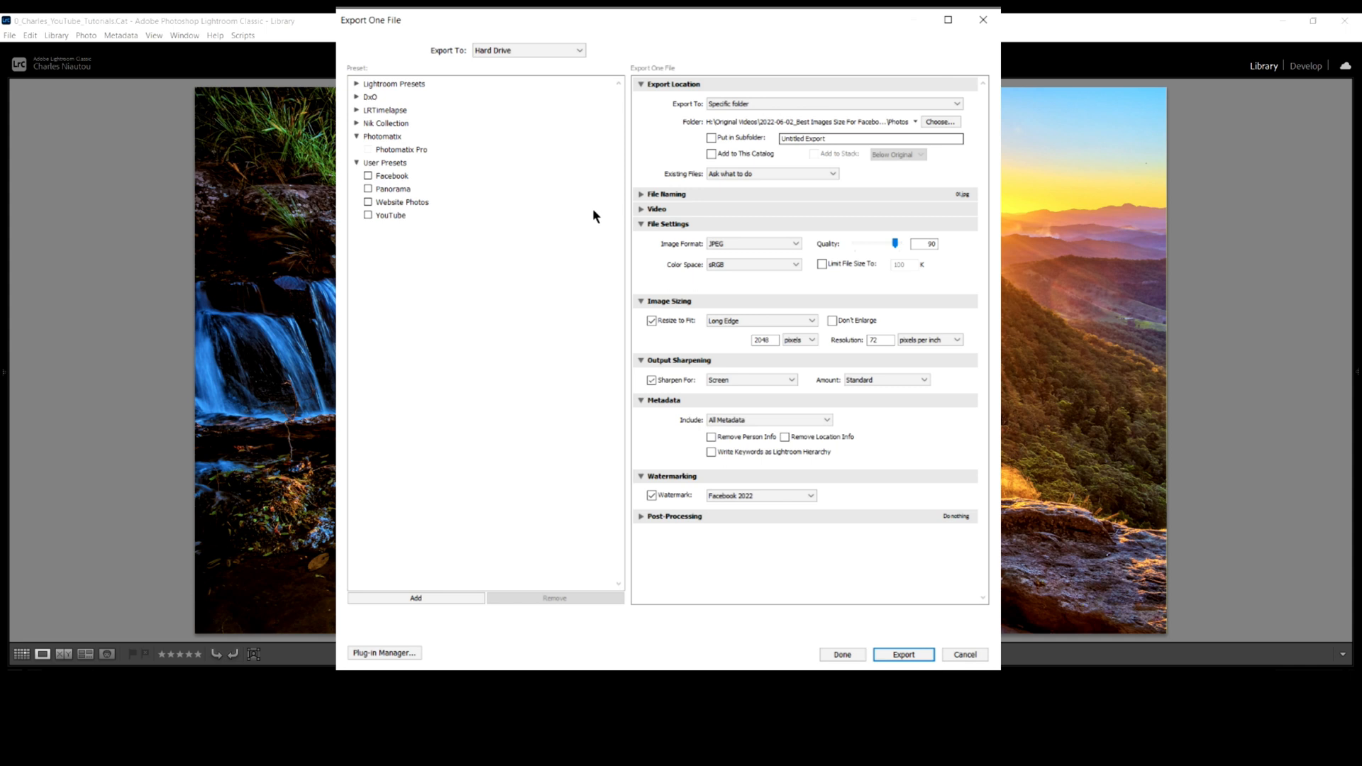
pyautogui.moveTo(430, 193)
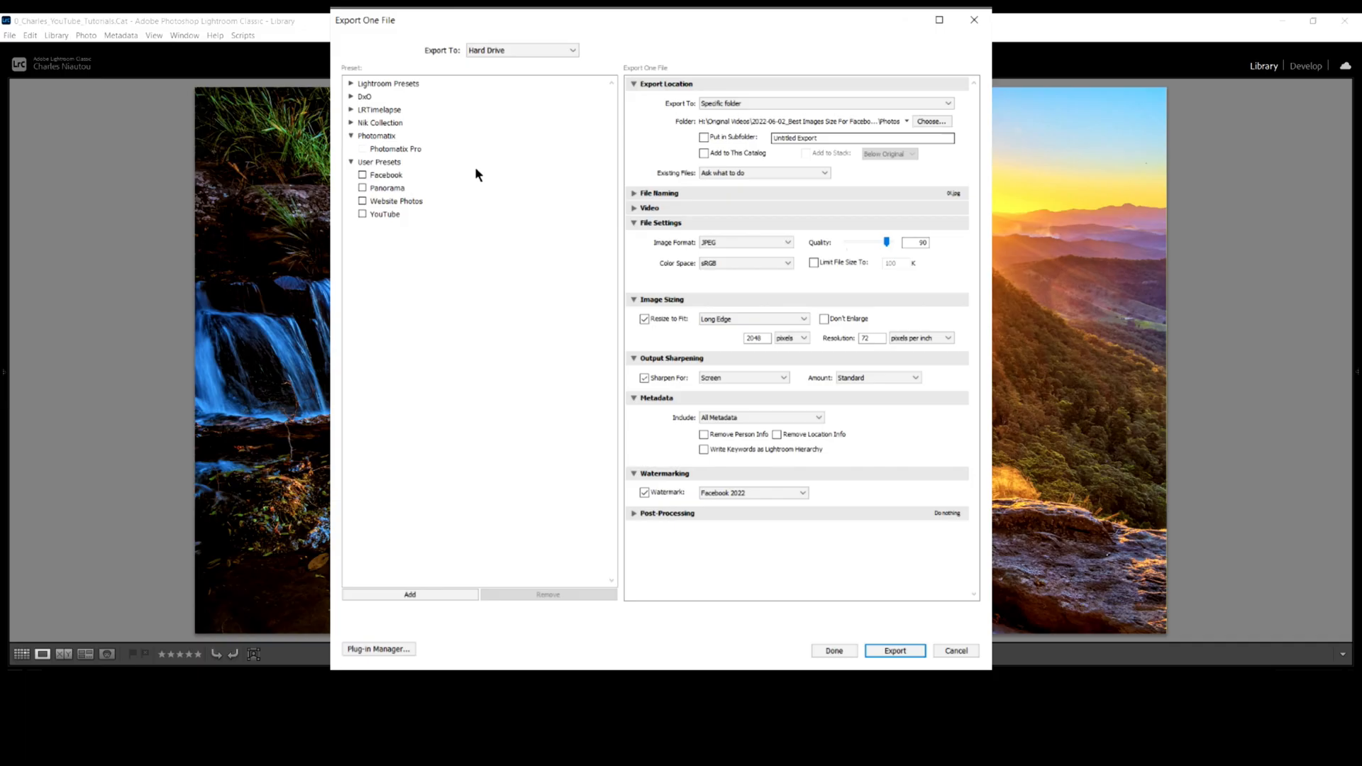
# - Load the Facebook user preset in the Export One File dialog
pyautogui.click(386, 175)
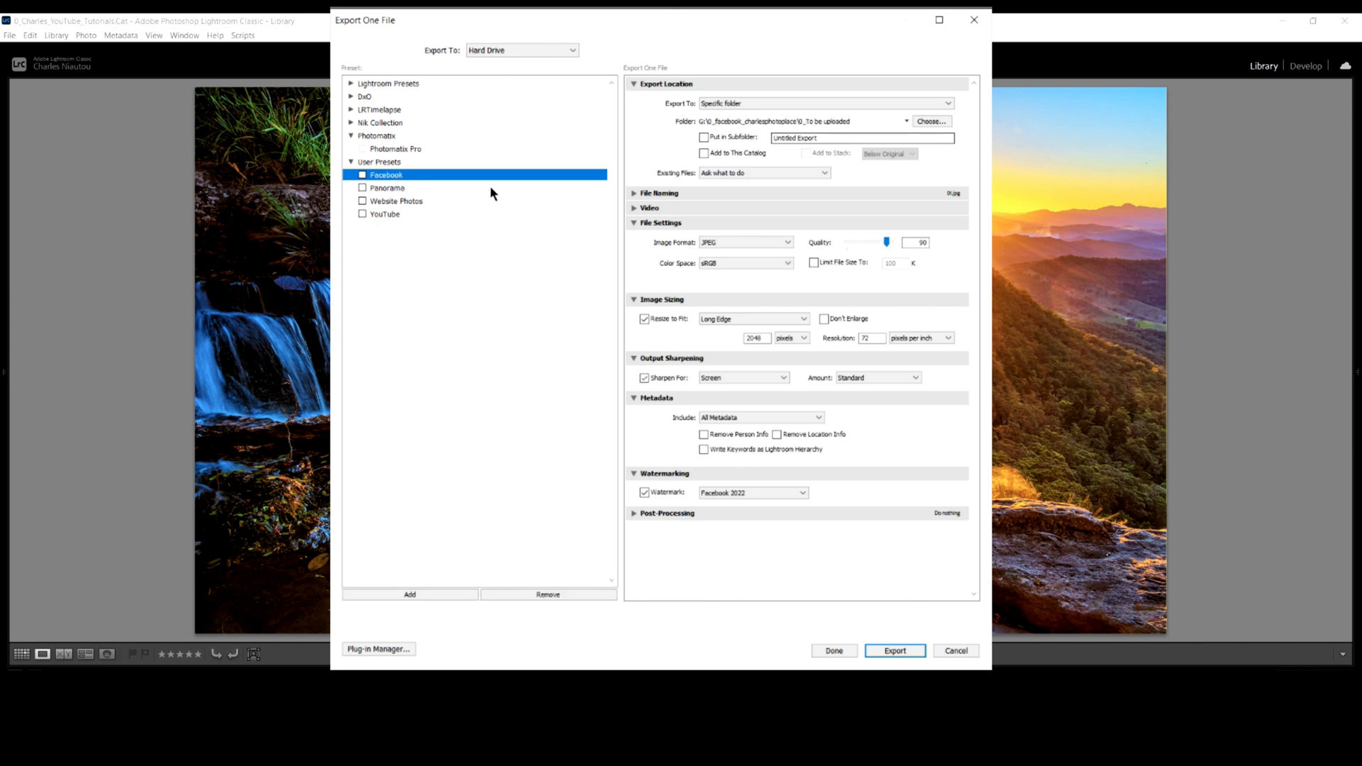
pyautogui.moveTo(769, 137)
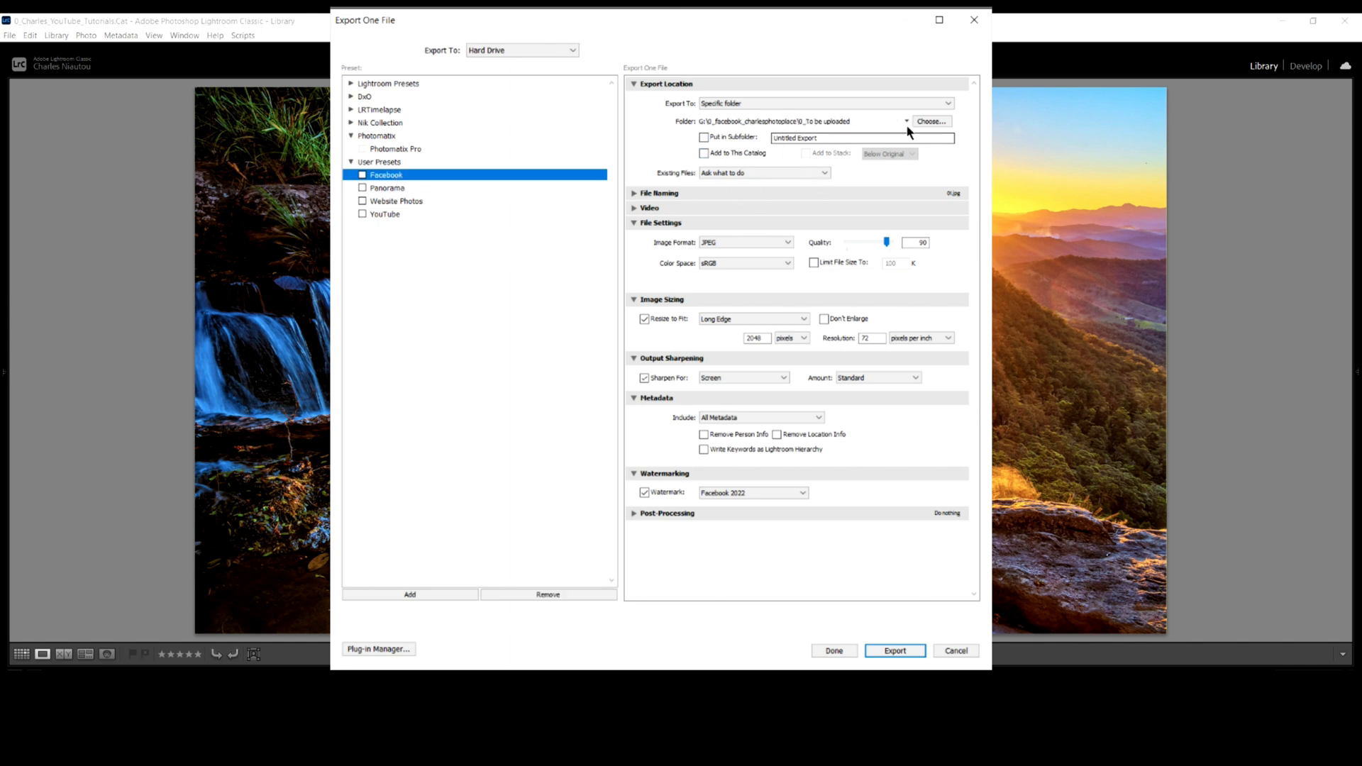
# - Set the export folder back to H:\Original Videos…\Photos from the recent list
pyautogui.click(906, 121)
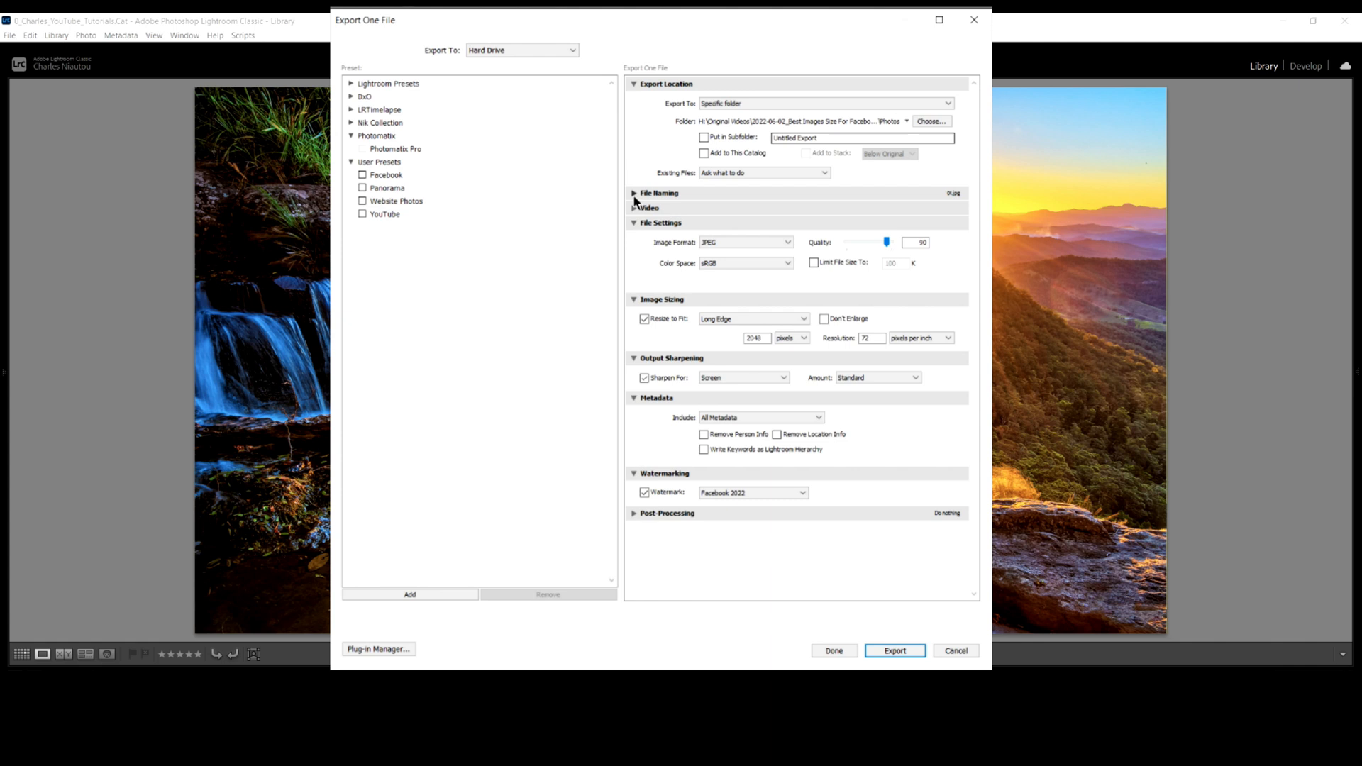
pyautogui.moveTo(707, 256)
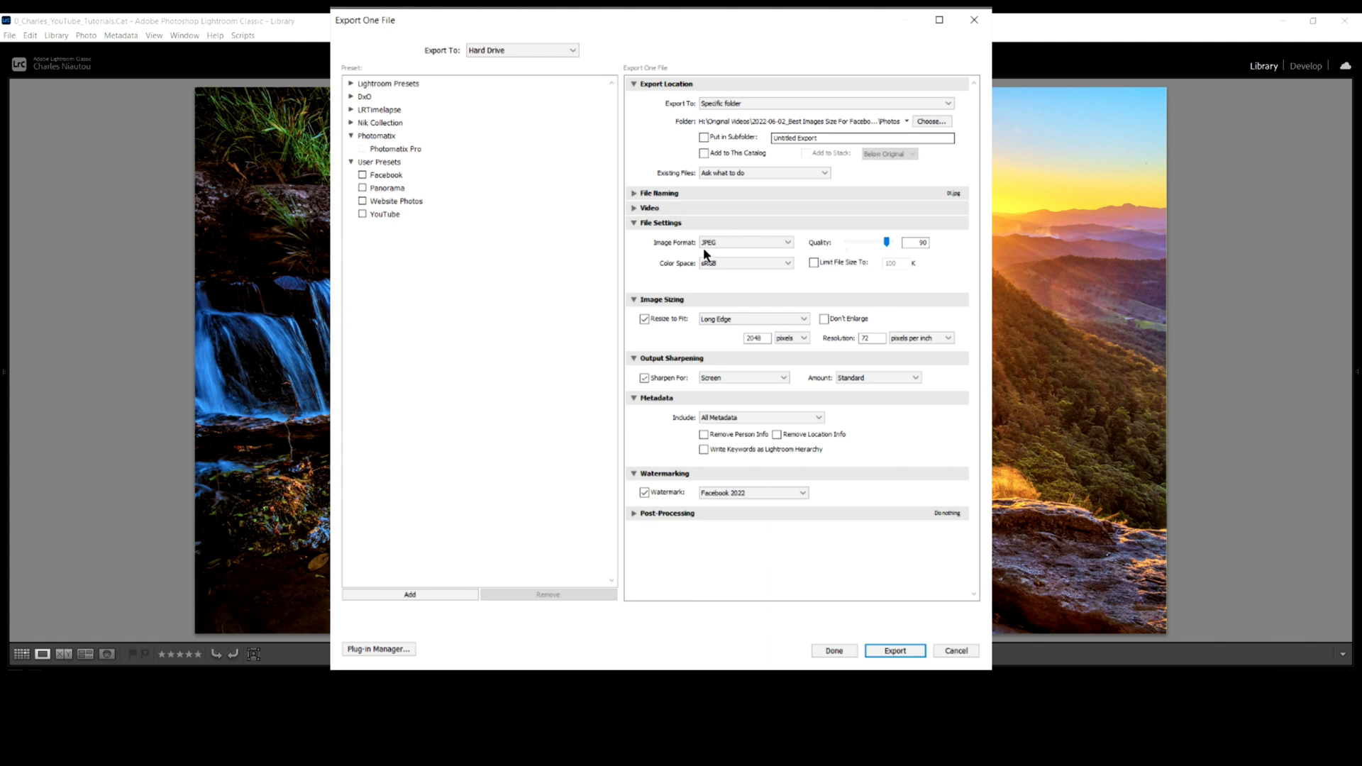
pyautogui.moveTo(714, 252)
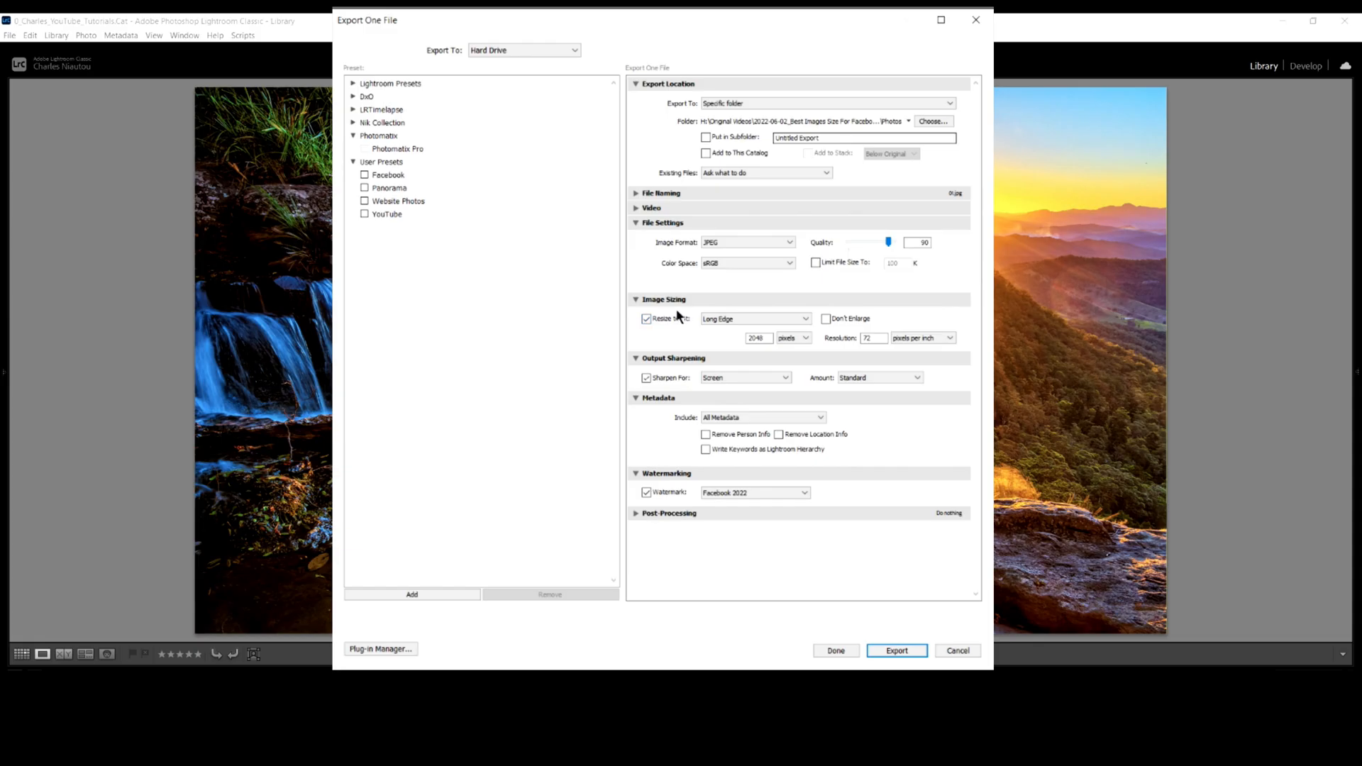
pyautogui.click(646, 318)
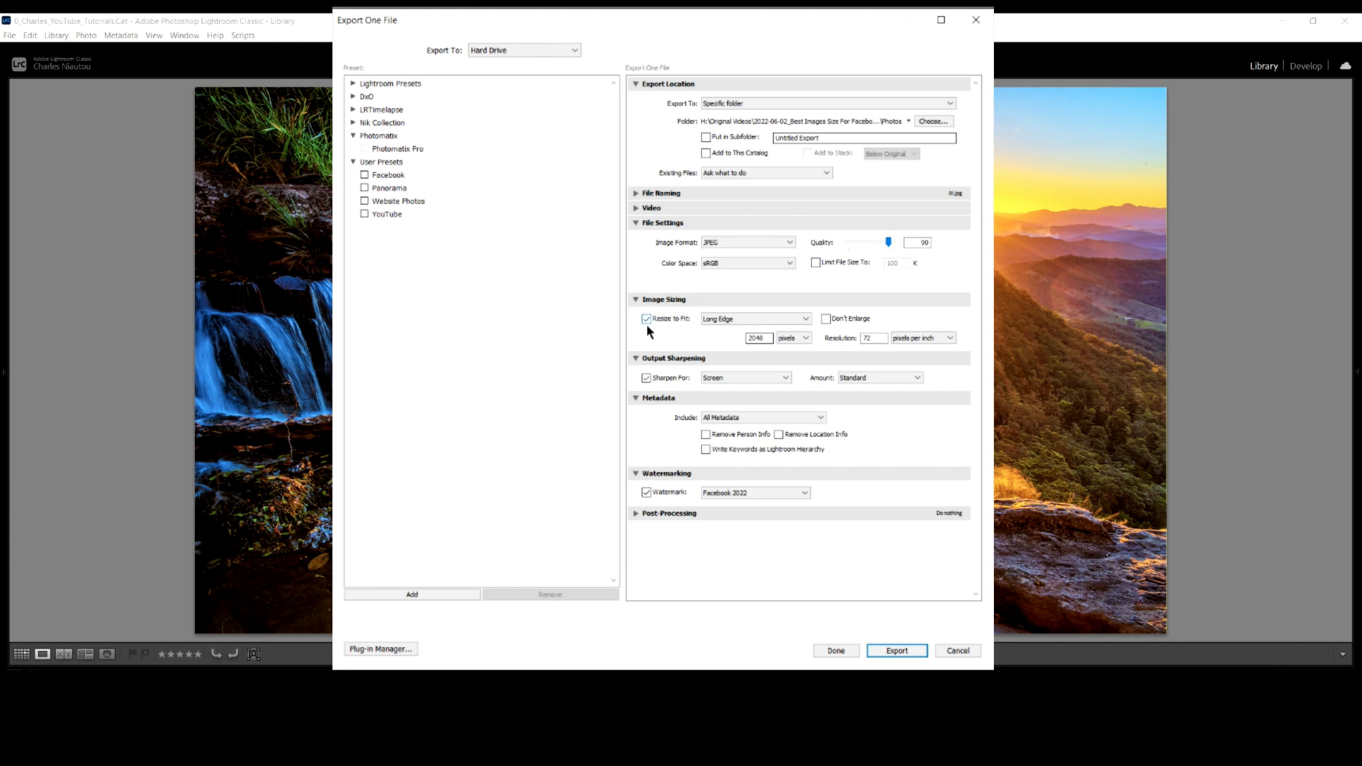
pyautogui.moveTo(655, 329)
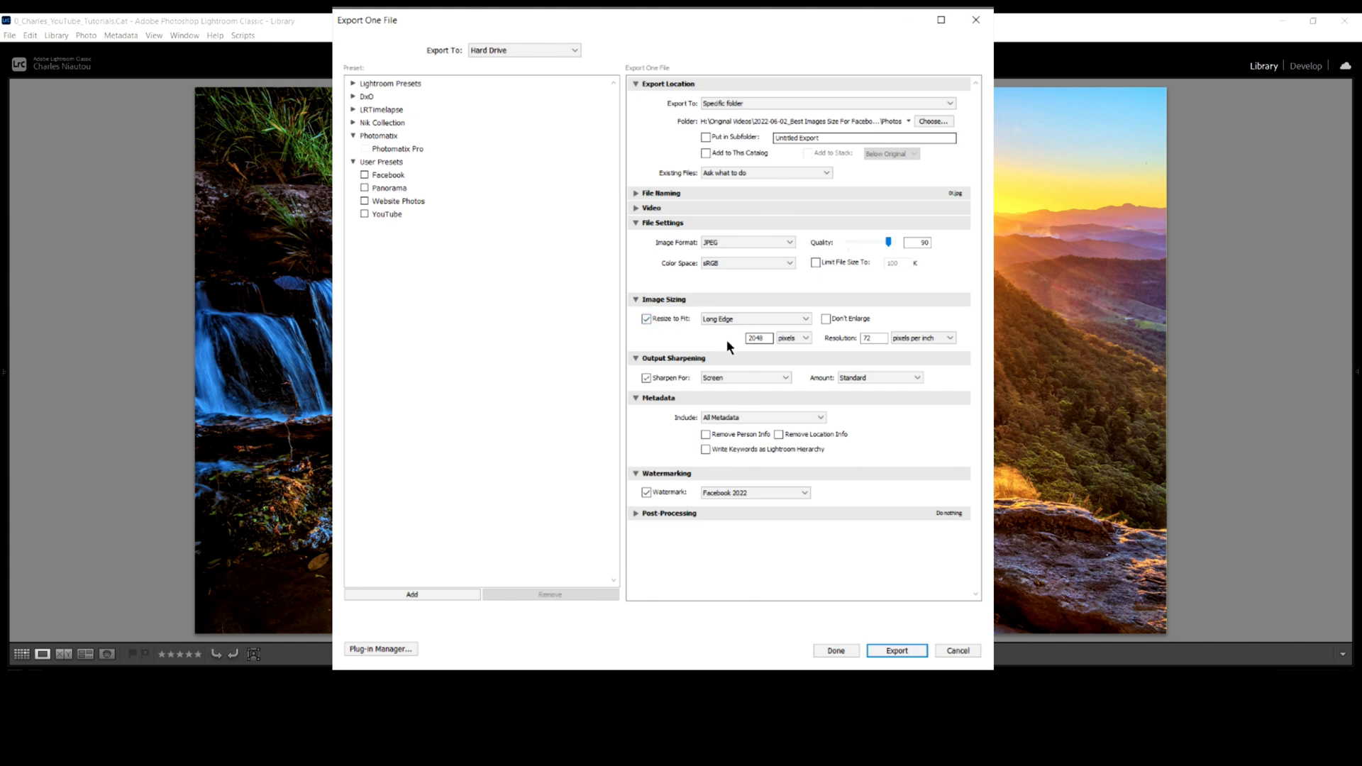
pyautogui.moveTo(841, 350)
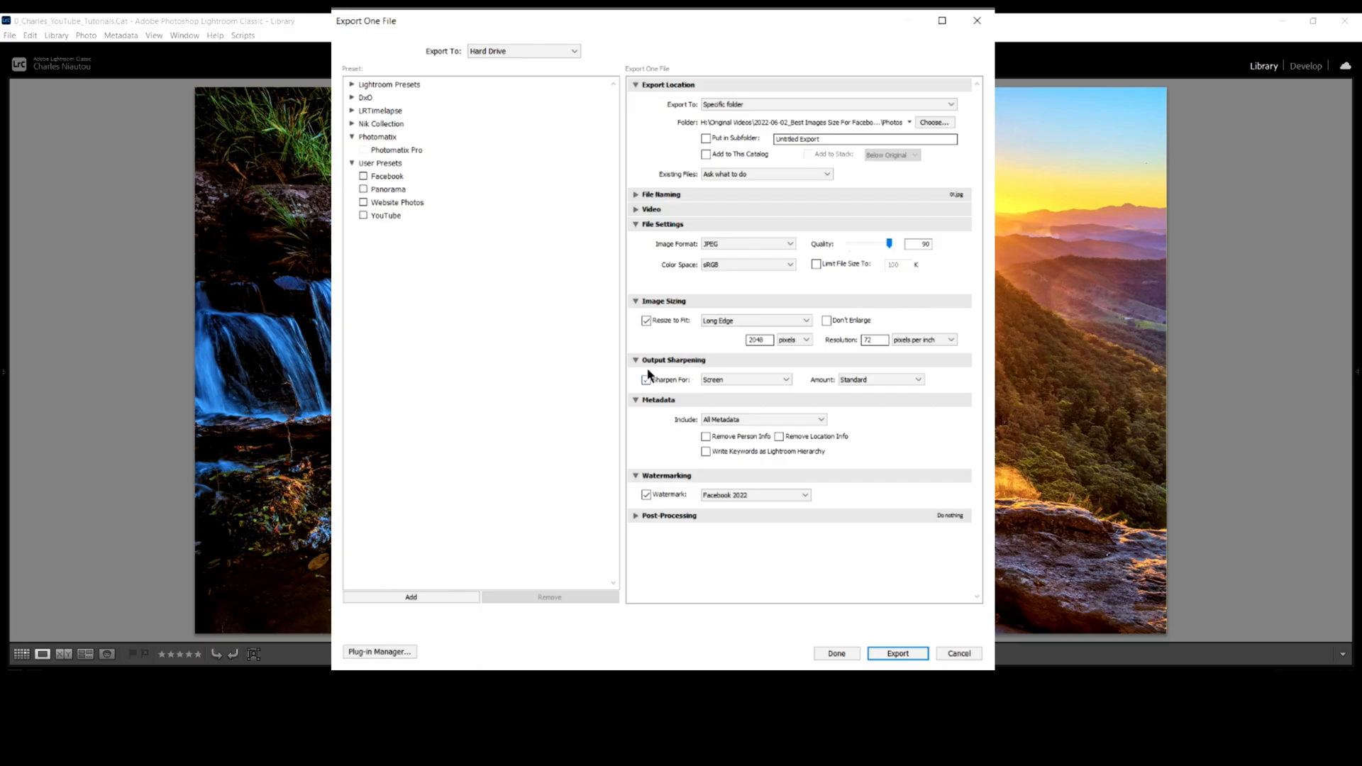
# - Keep Sharpen For Screen, turn off the watermark, and export the photo
pyautogui.click(646, 380)
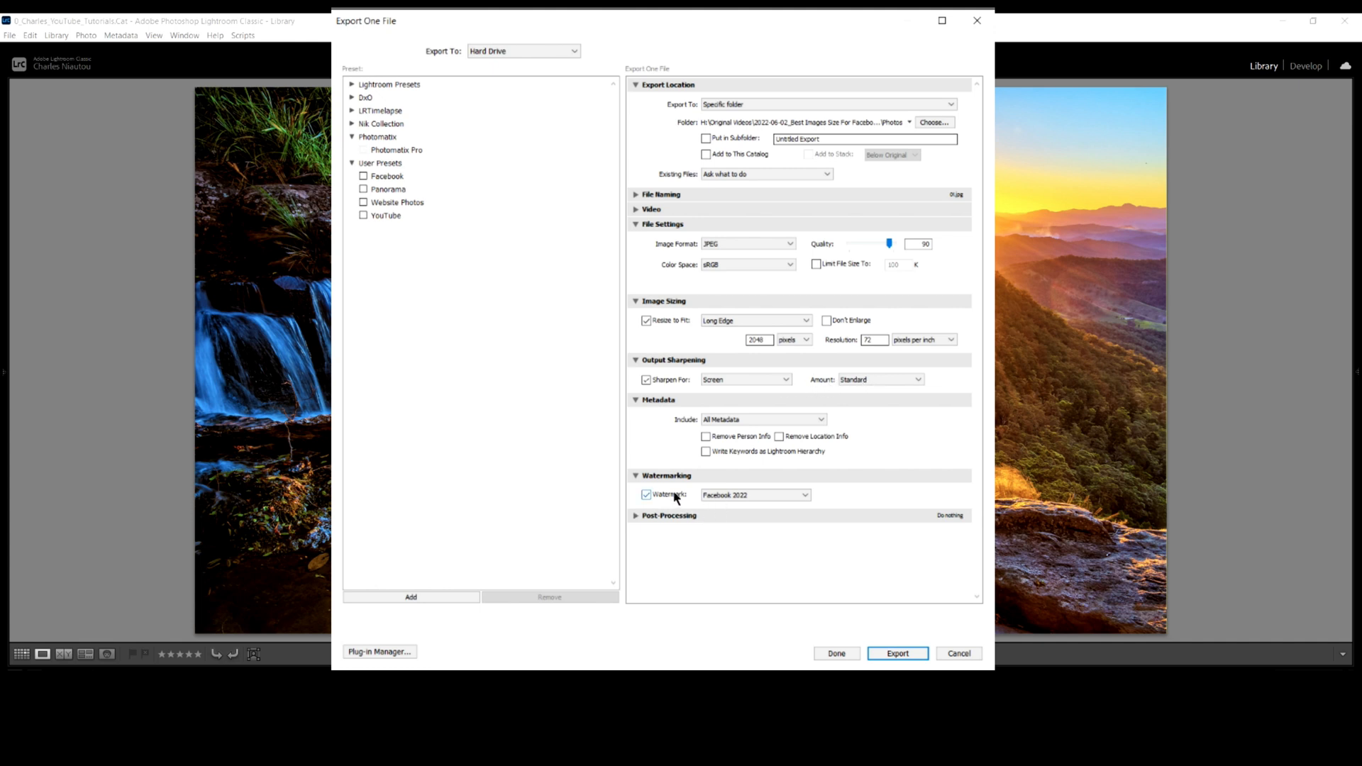
pyautogui.click(645, 494)
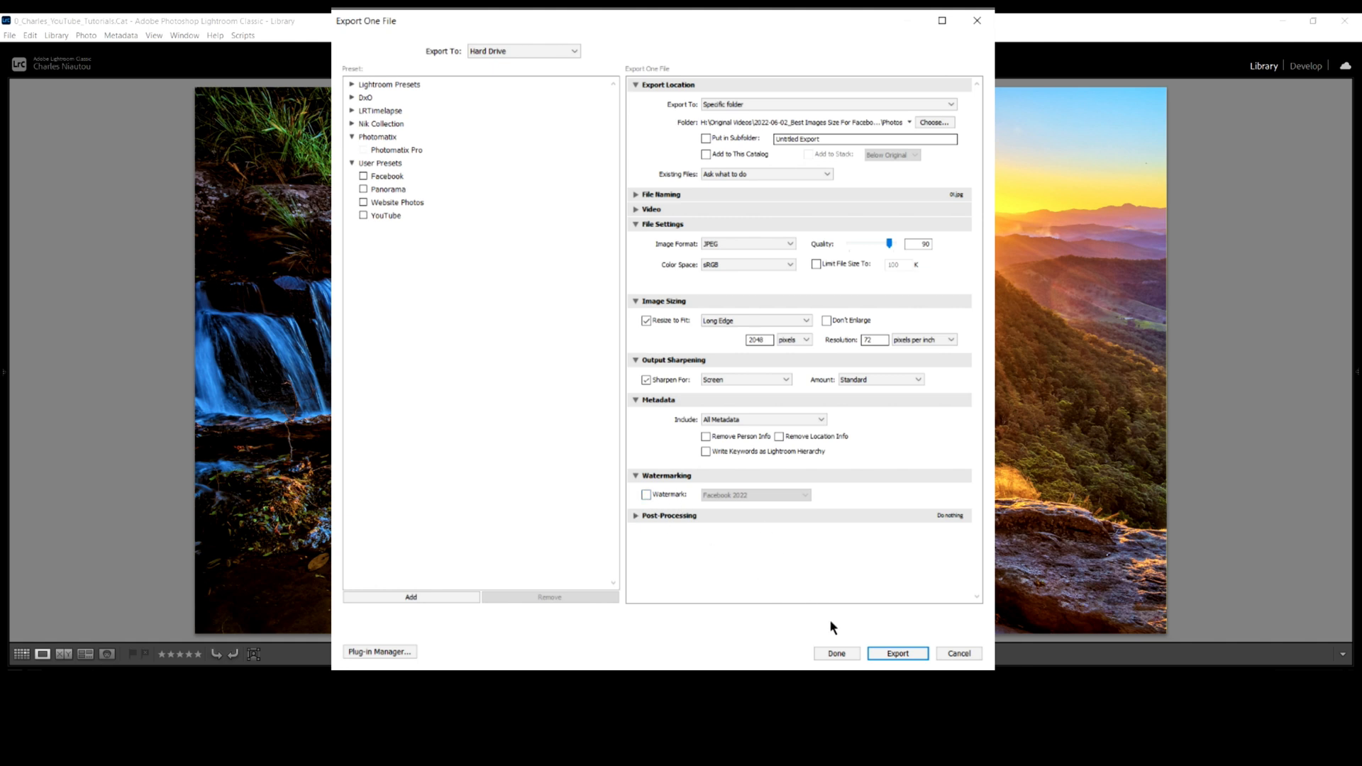
pyautogui.click(897, 654)
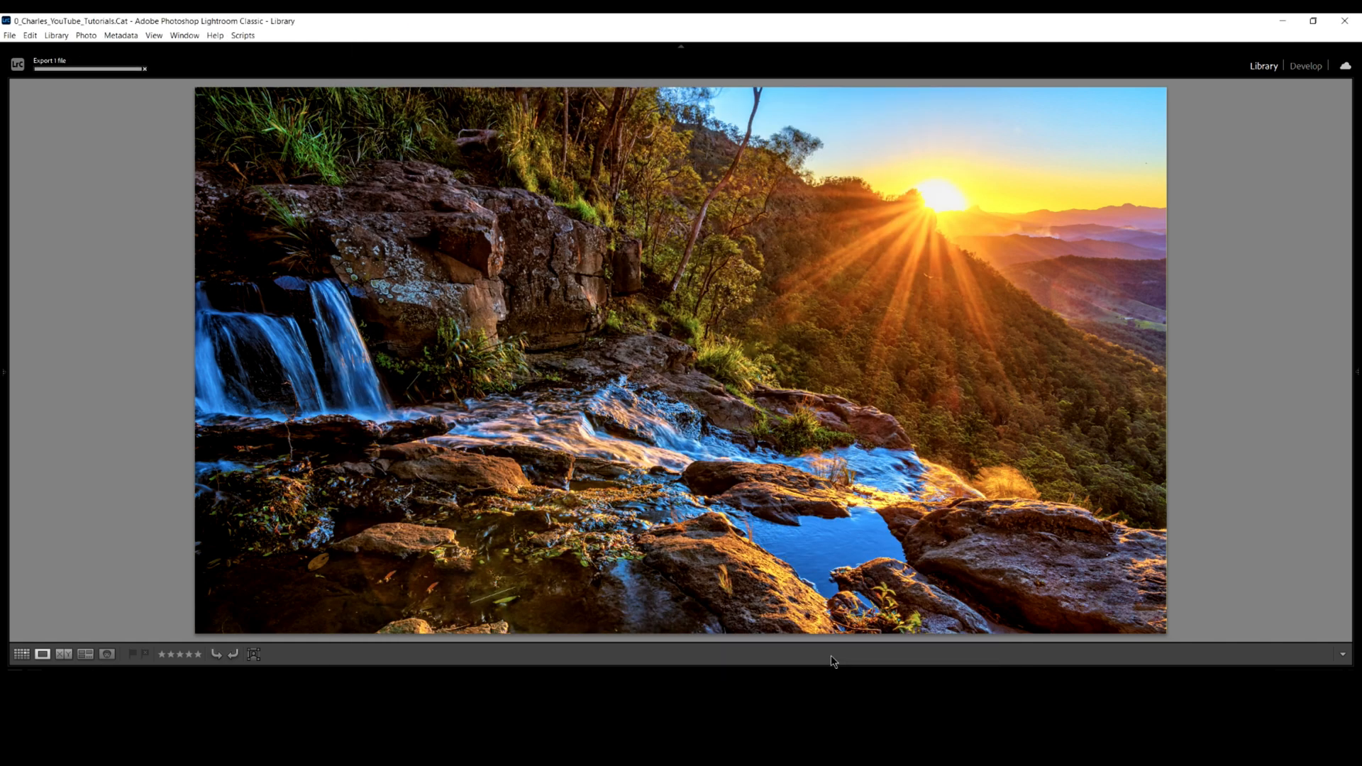